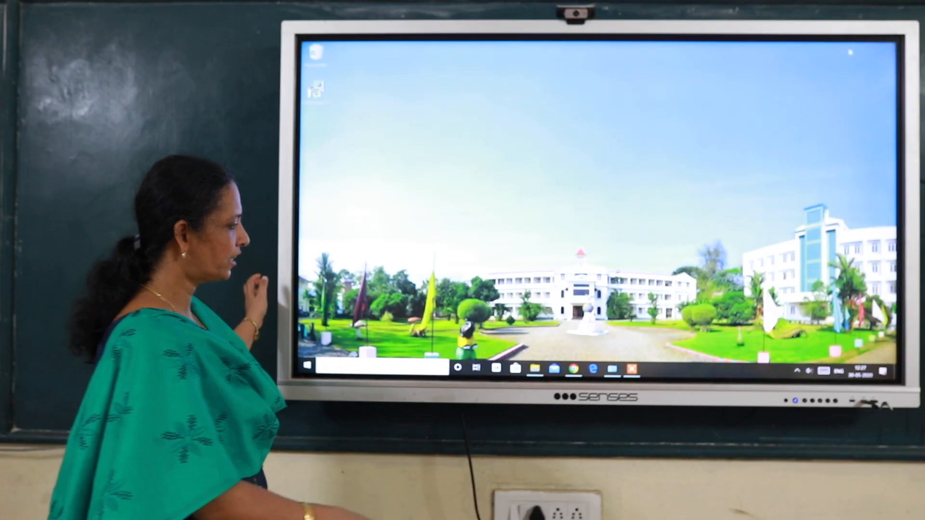
# - Search Google for 'ciscowebx' from the search box to find the Cisco Webex site
pyautogui.click(570, 369)
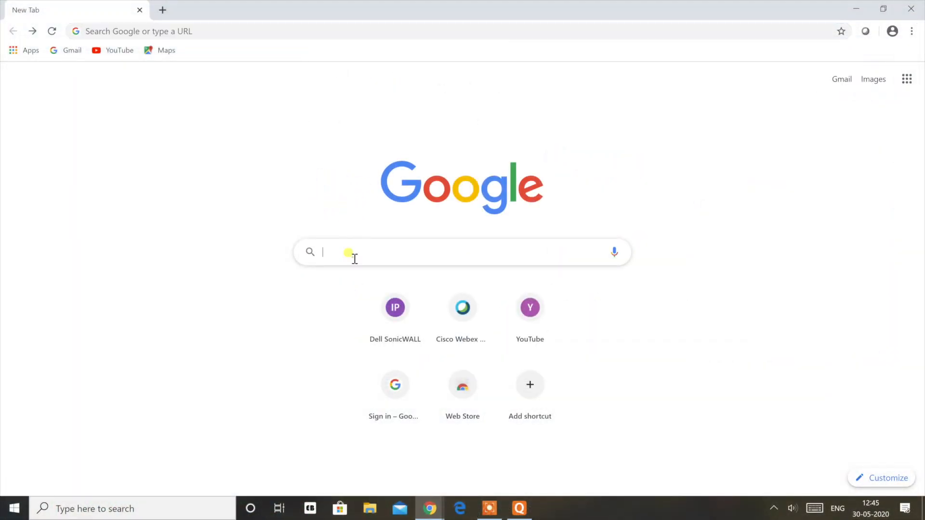
pyautogui.write('cisco webes')
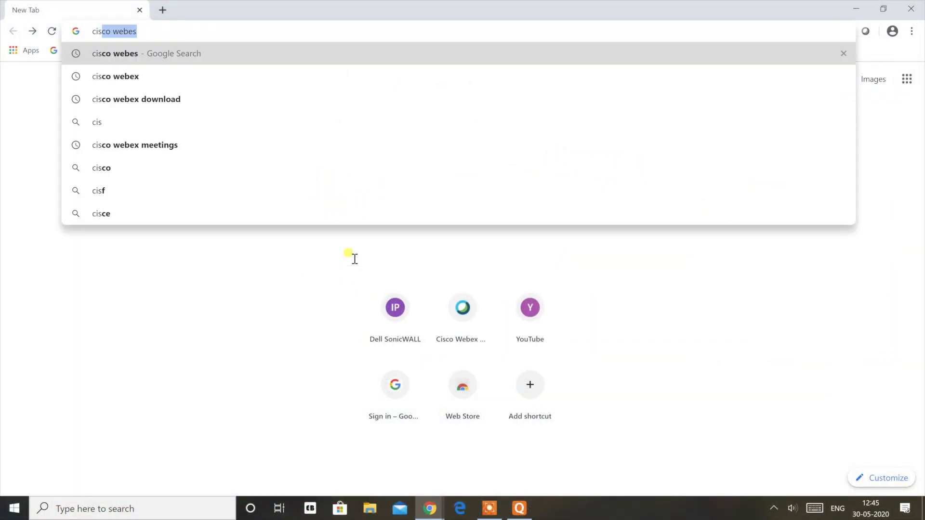
pyautogui.write('ciscoweb')
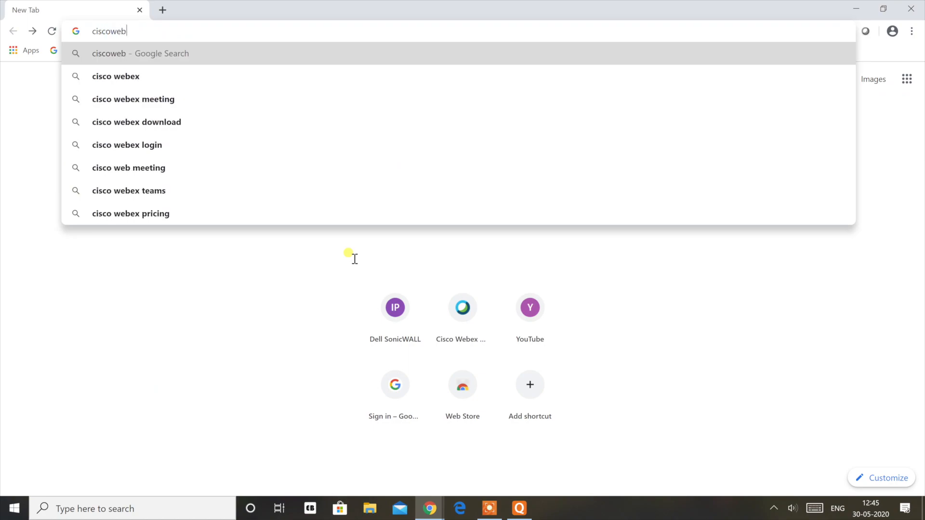
pyautogui.write('x')
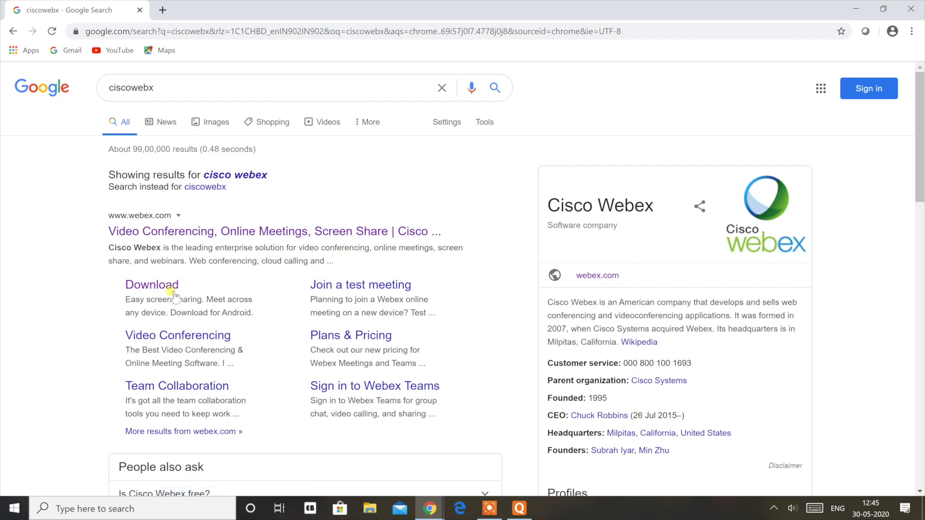
pyautogui.moveTo(176, 293)
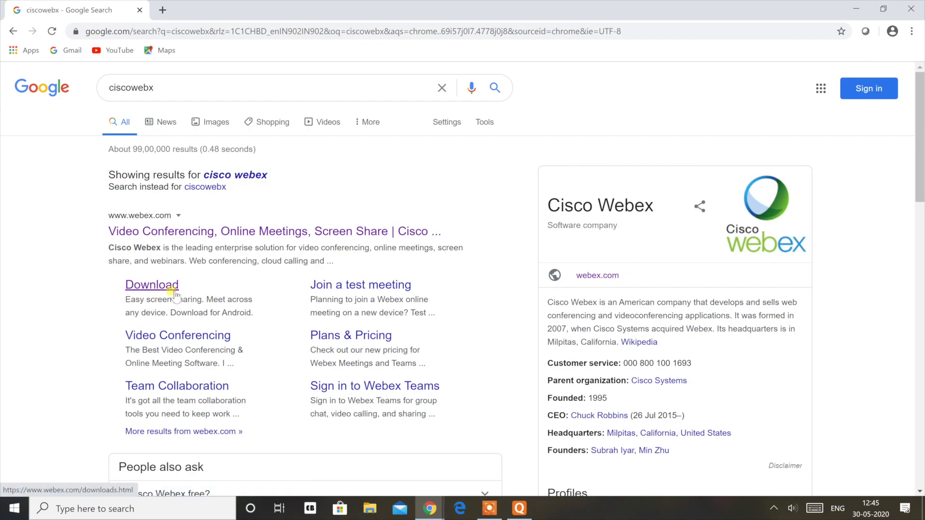
# - From the Webex downloads page, download the Webex Meetings installer for Windows to the desktop
pyautogui.click(152, 285)
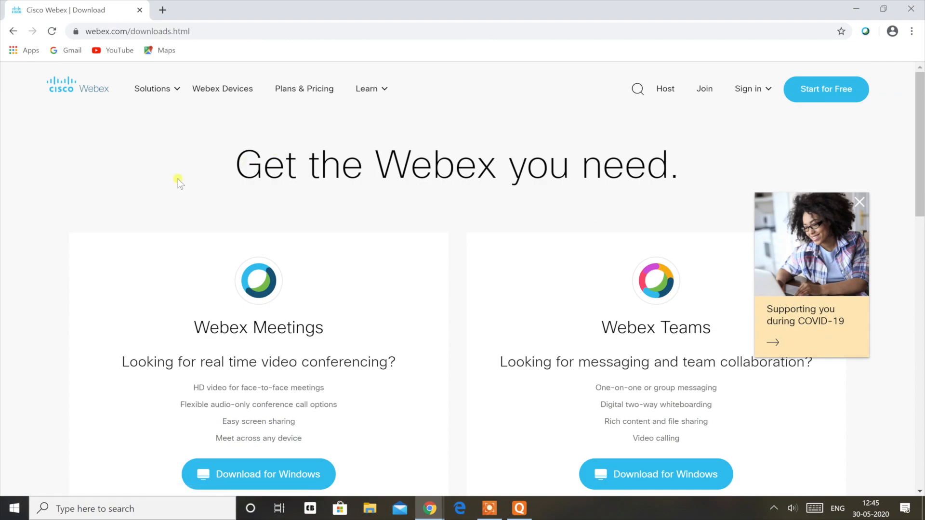
pyautogui.scroll(-3)
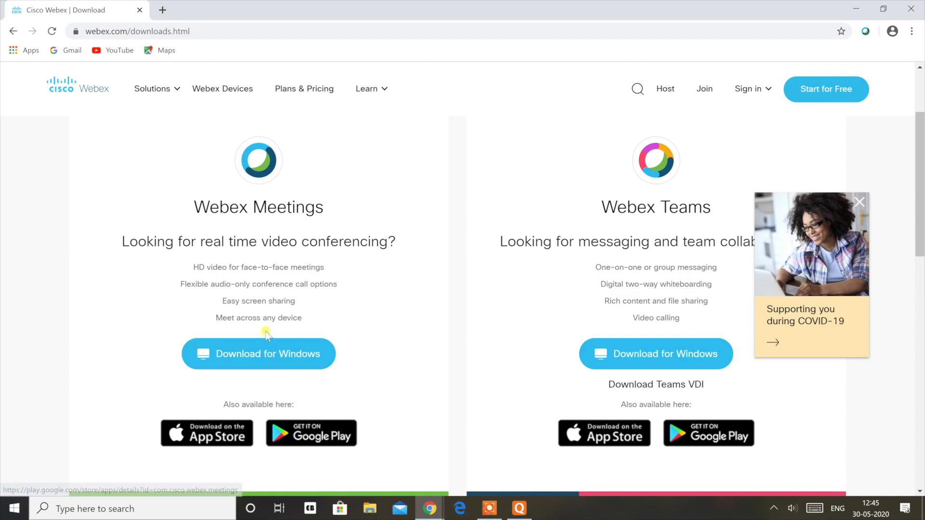
pyautogui.moveTo(265, 356)
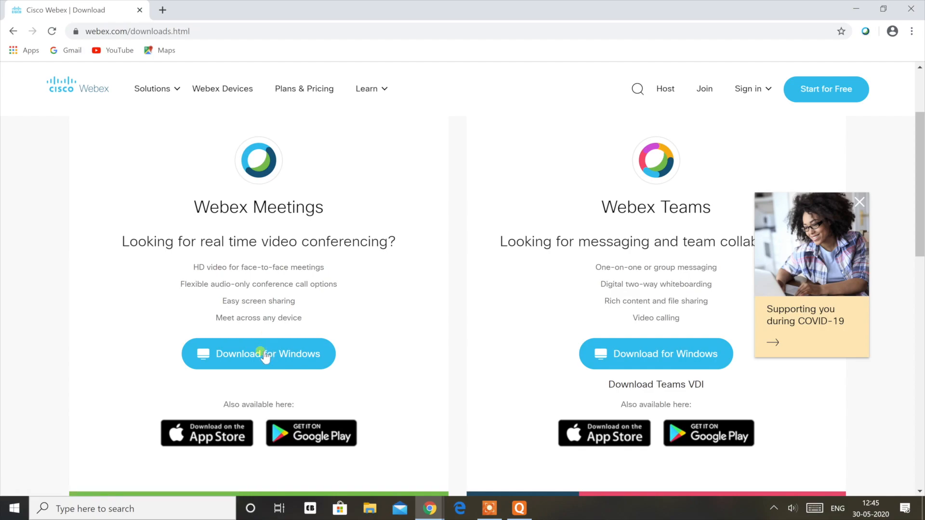
pyautogui.click(258, 354)
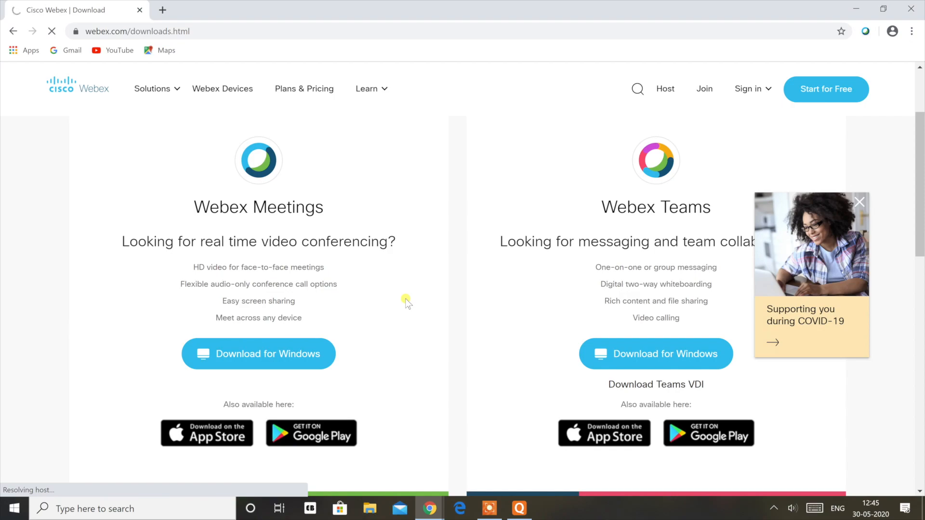
pyautogui.click(258, 354)
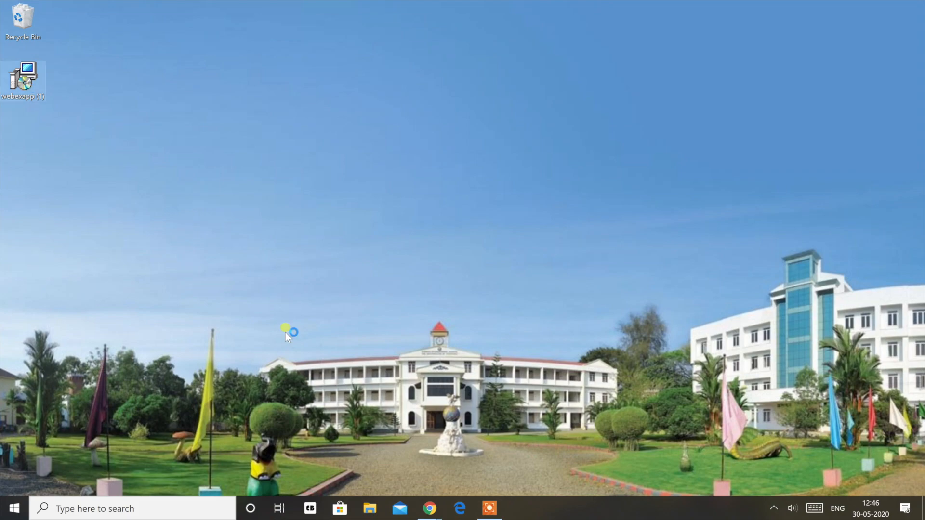
# - Run the webexapp installer, accept the license terms and proceed to the ready-to-install page
pyautogui.doubleClick(25, 76)
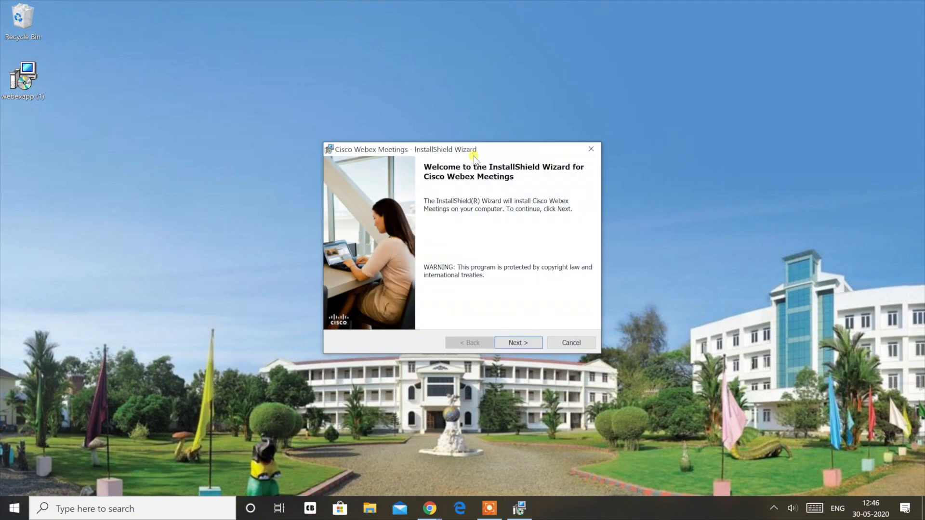
pyautogui.moveTo(505, 312)
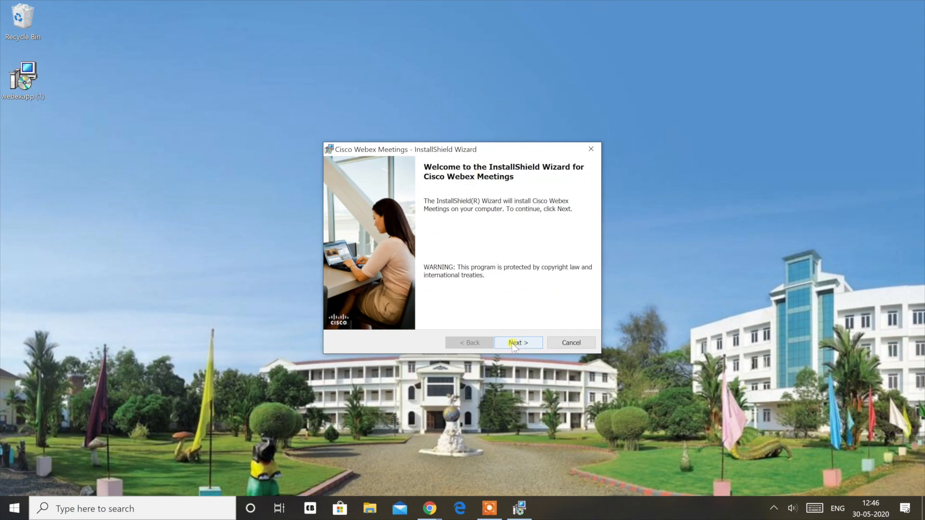
pyautogui.click(518, 342)
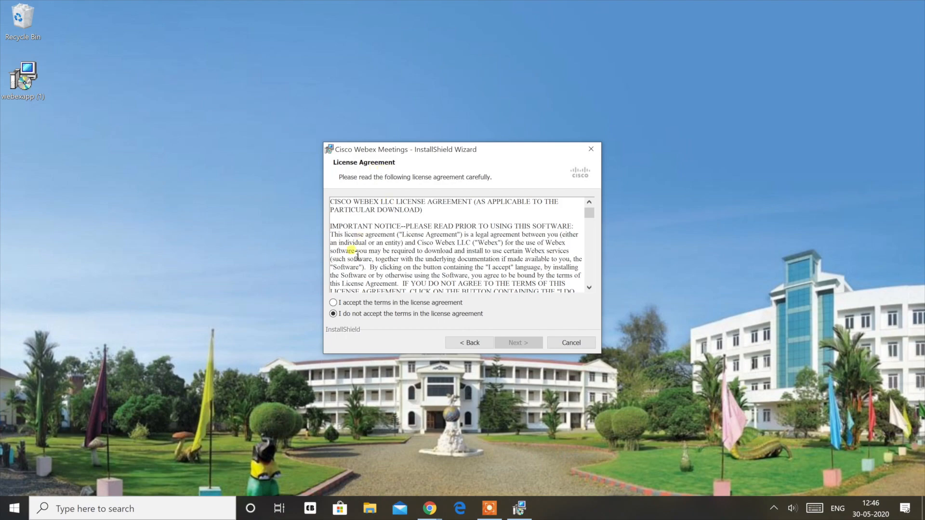
pyautogui.click(333, 303)
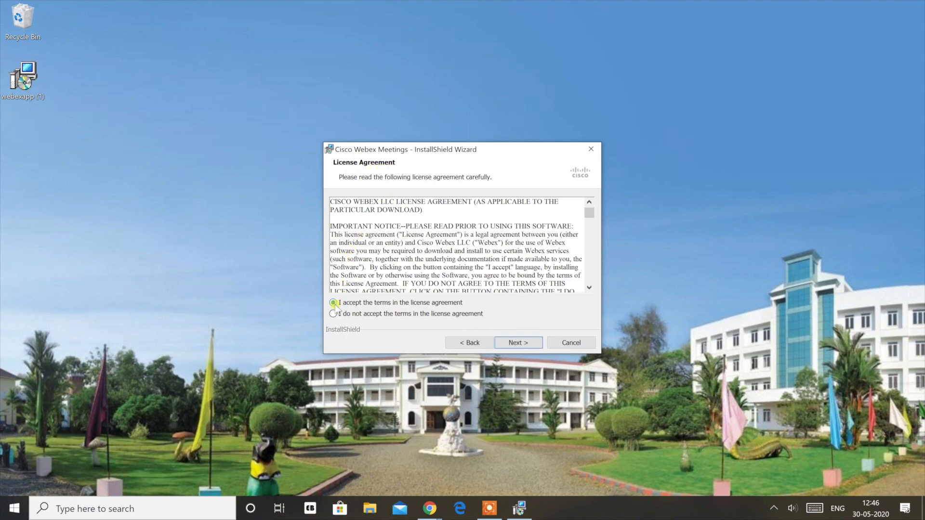
pyautogui.click(333, 316)
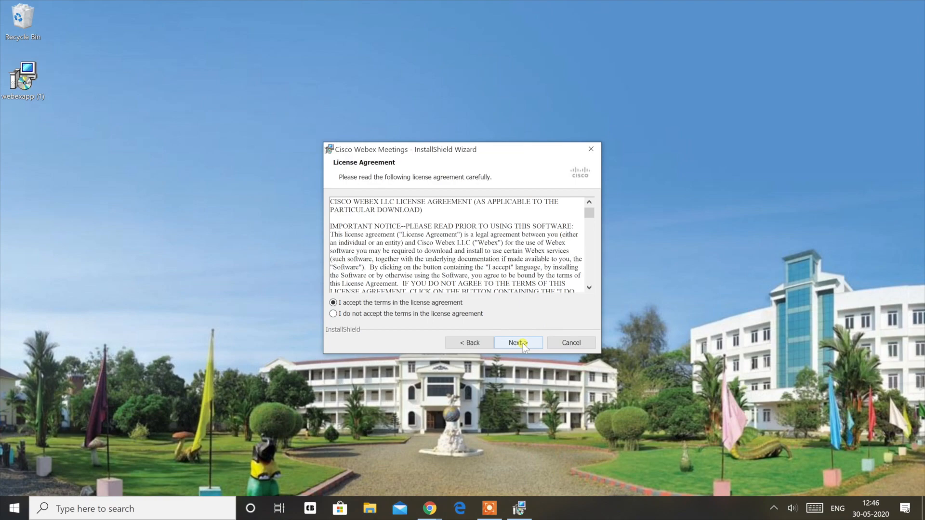
pyautogui.click(518, 343)
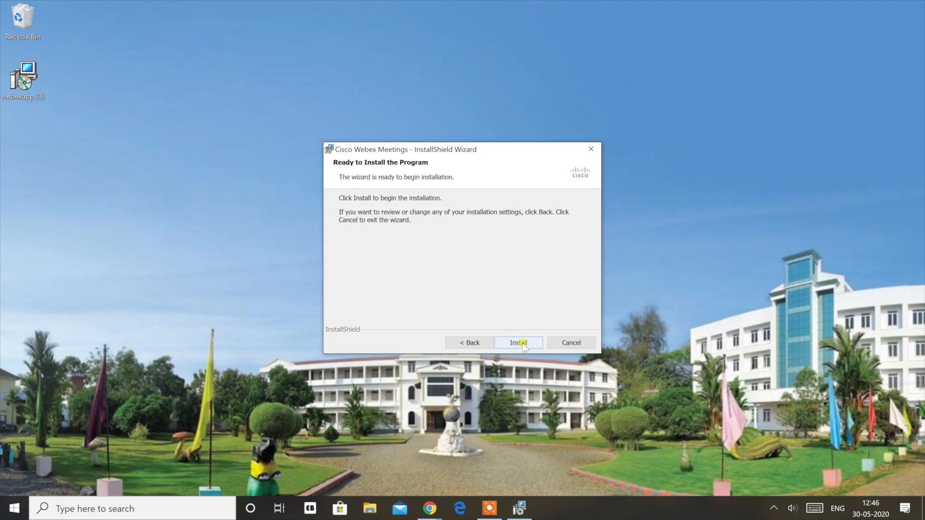
pyautogui.moveTo(463, 369)
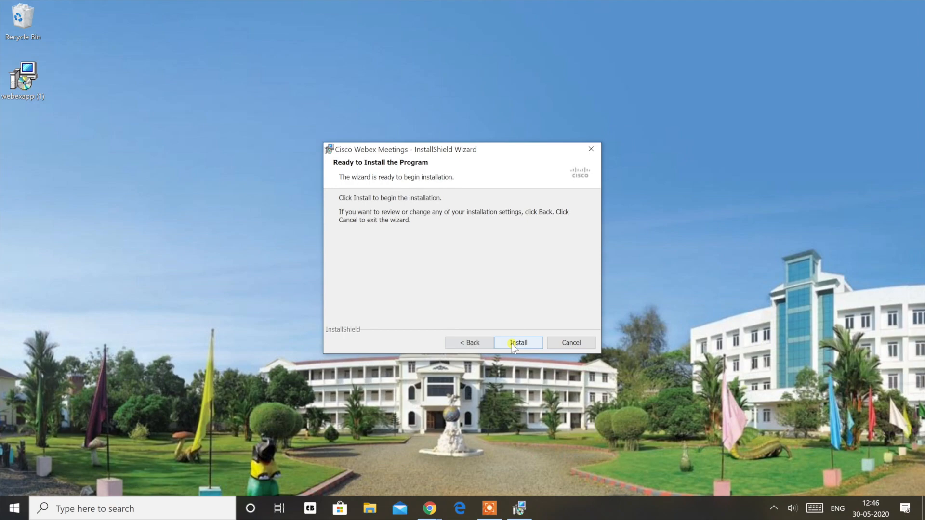
# - Install Webex Meetings and finish the wizard, leaving its desktop shortcut
pyautogui.click(519, 343)
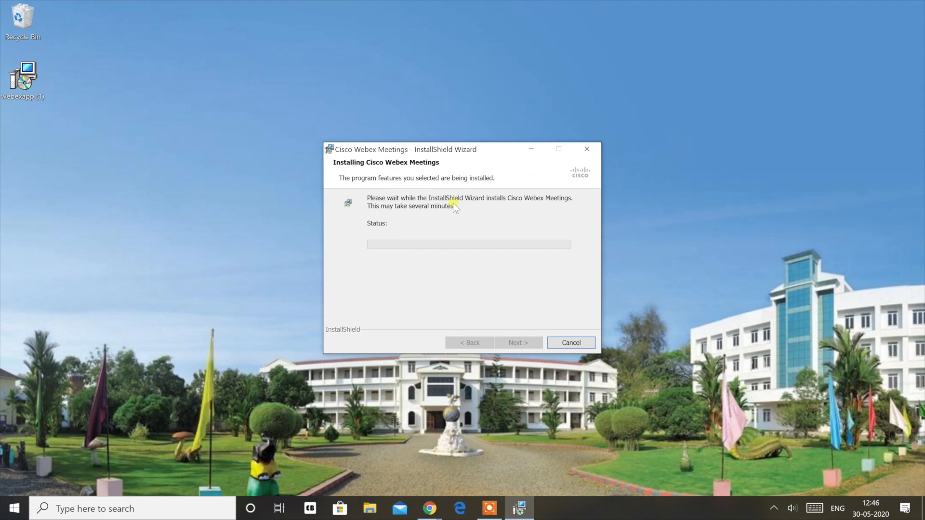
pyautogui.moveTo(564, 206)
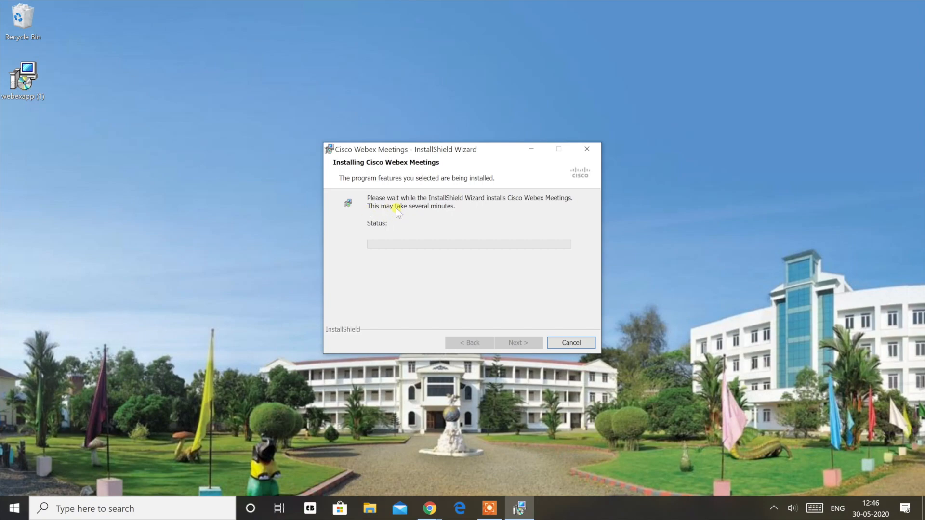
pyautogui.moveTo(419, 218)
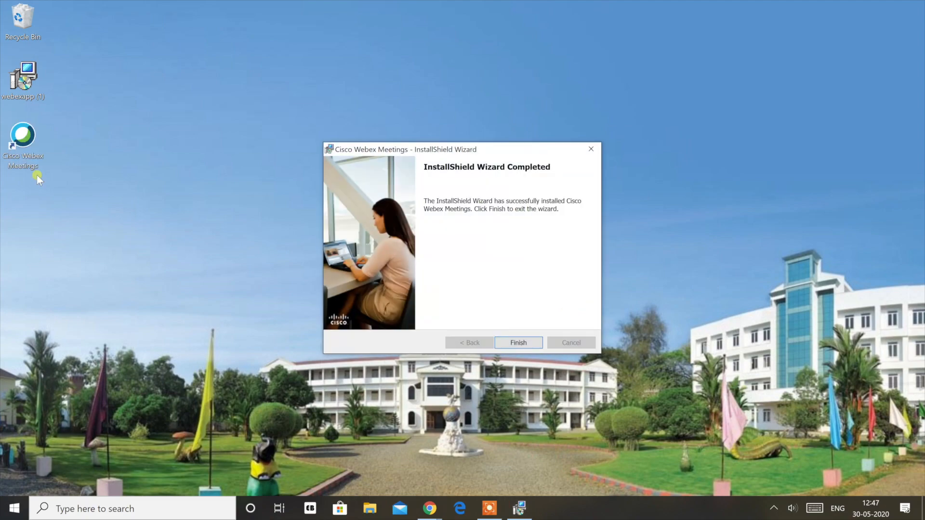
pyautogui.moveTo(311, 228)
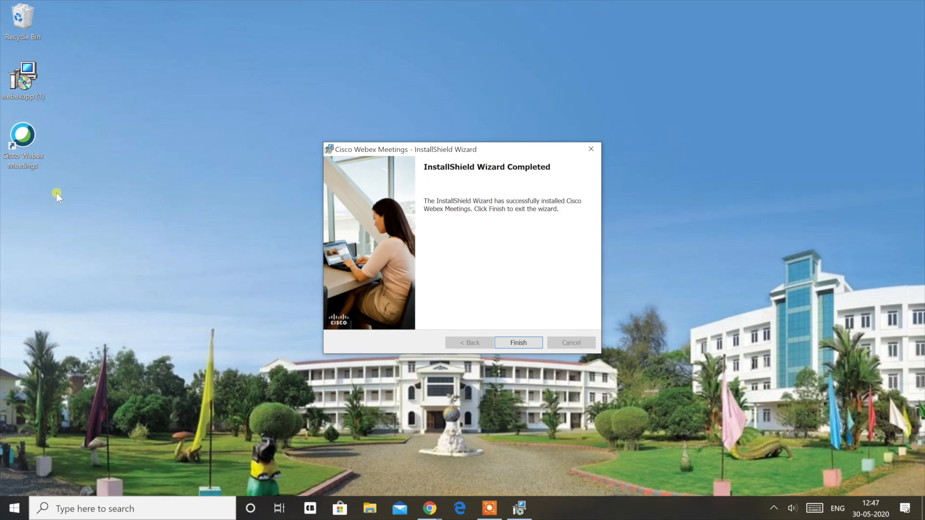
pyautogui.moveTo(527, 345)
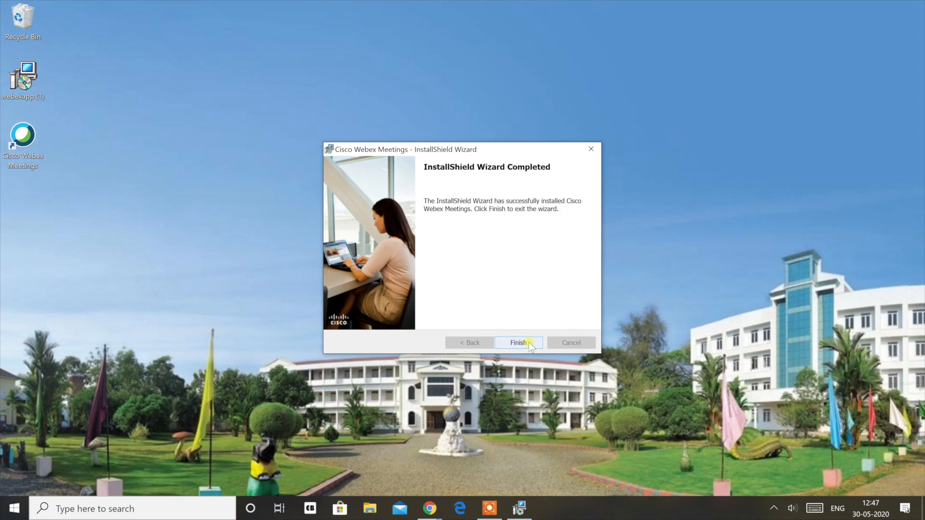
pyautogui.click(518, 342)
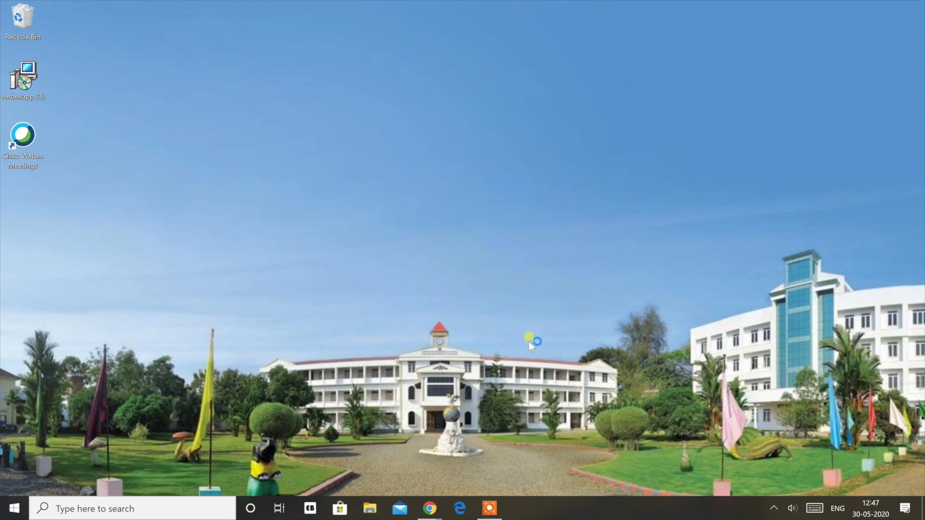
# - Launch Cisco Webex Meetings from its desktop shortcut to reach the sign-in screen
pyautogui.doubleClick(23, 133)
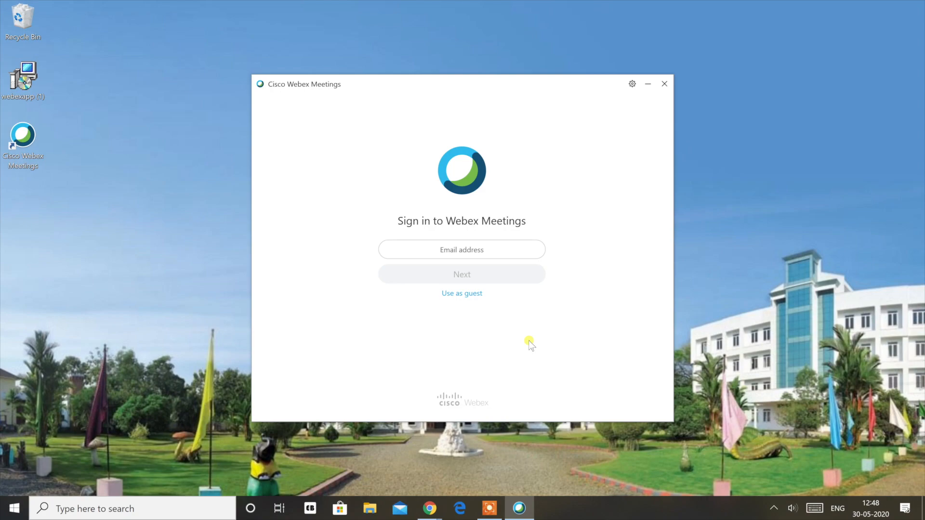
pyautogui.click(462, 249)
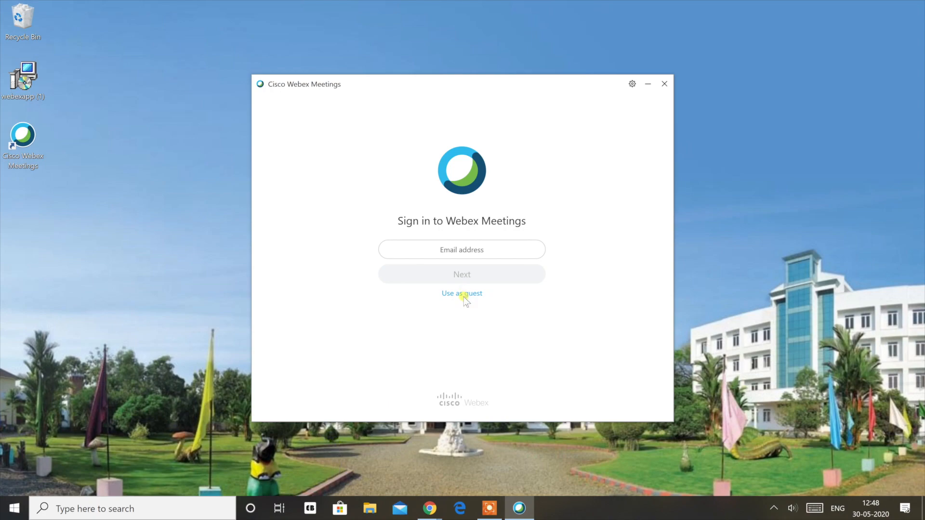
pyautogui.click(462, 249)
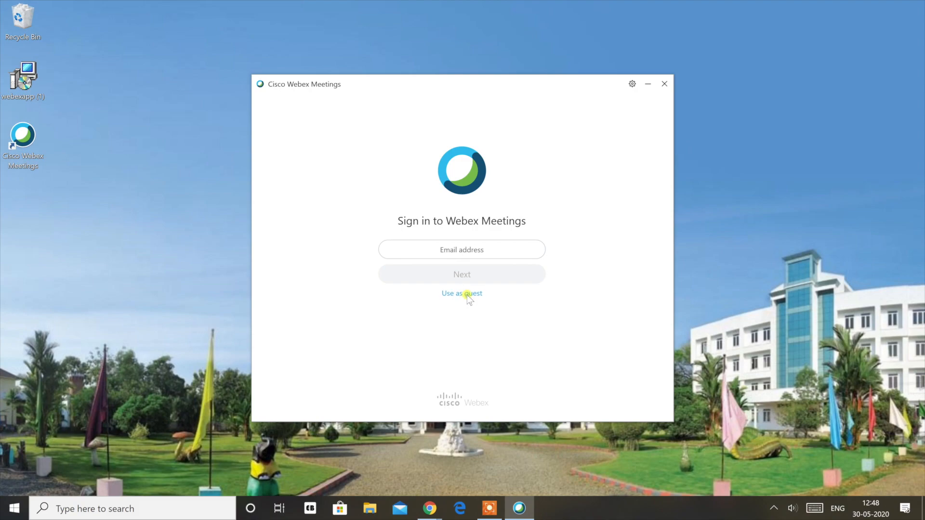
pyautogui.click(462, 294)
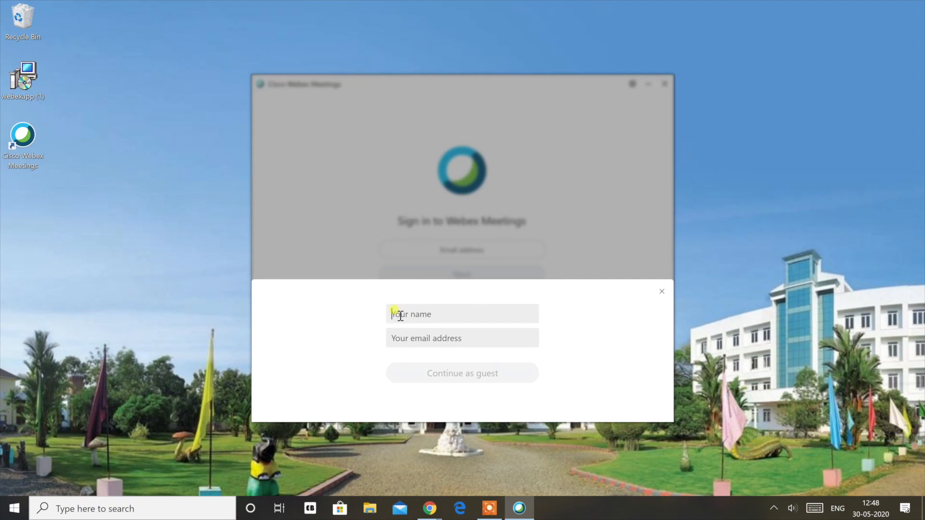
pyautogui.write('sc')
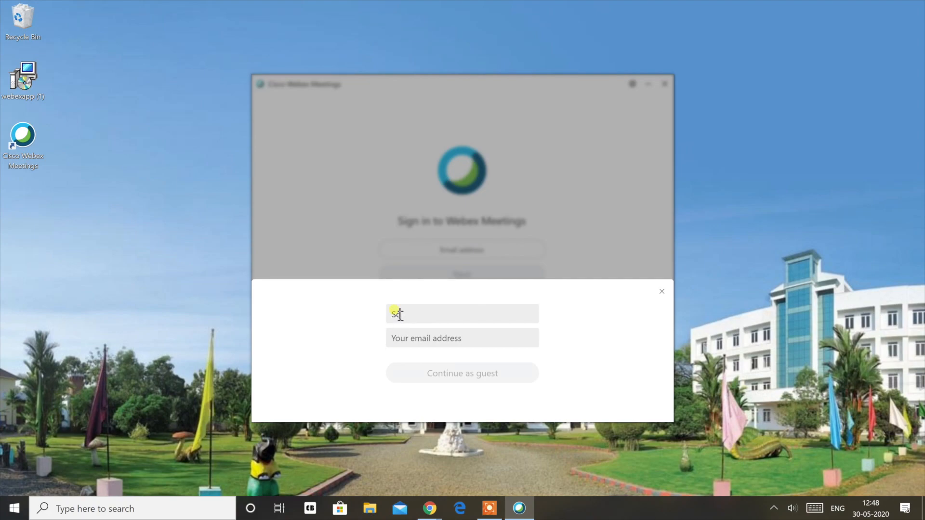
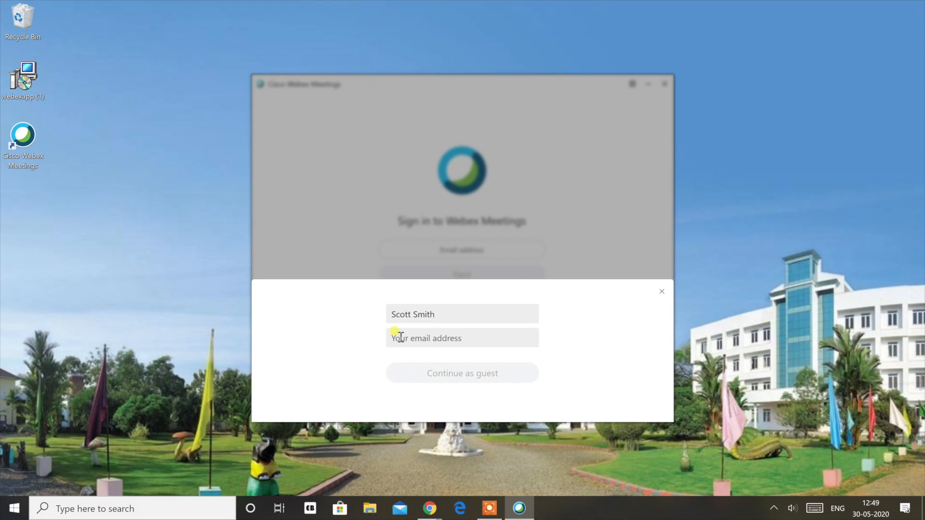
pyautogui.write('youremail@')
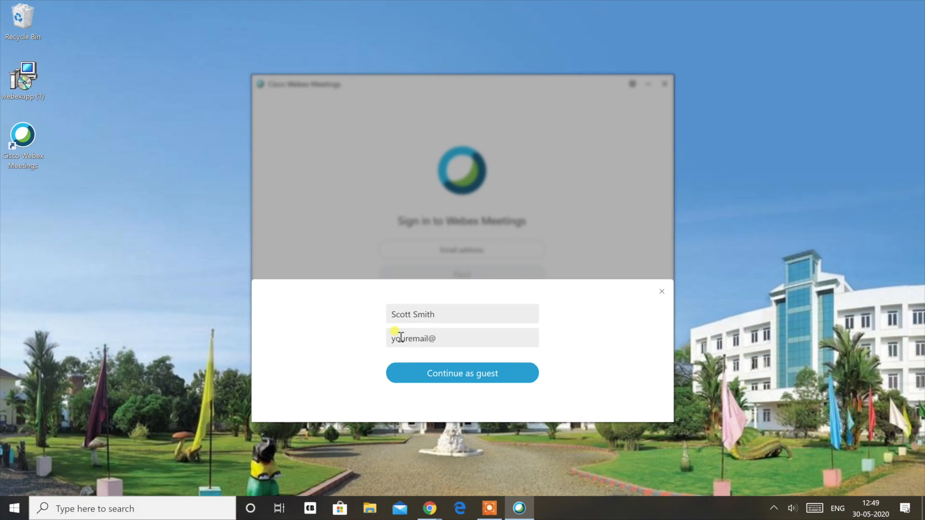
pyautogui.write('gmail.com')
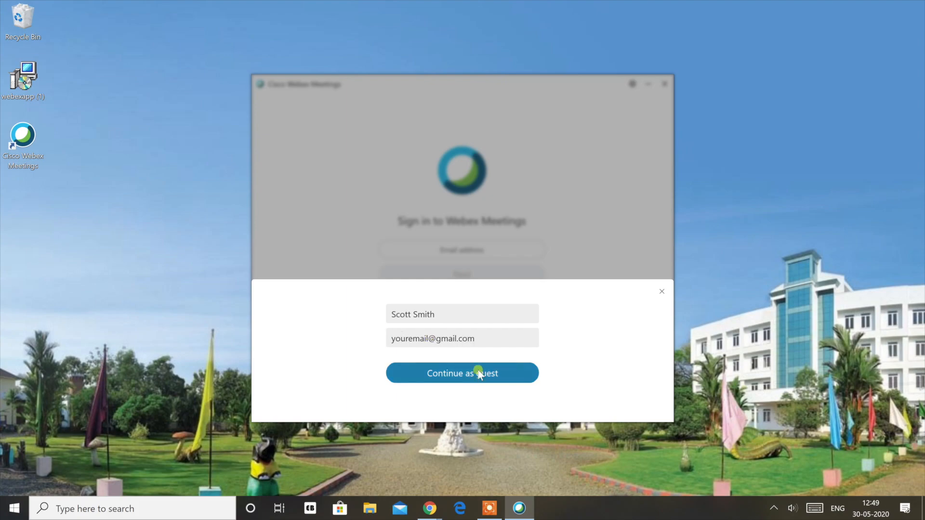
pyautogui.click(463, 372)
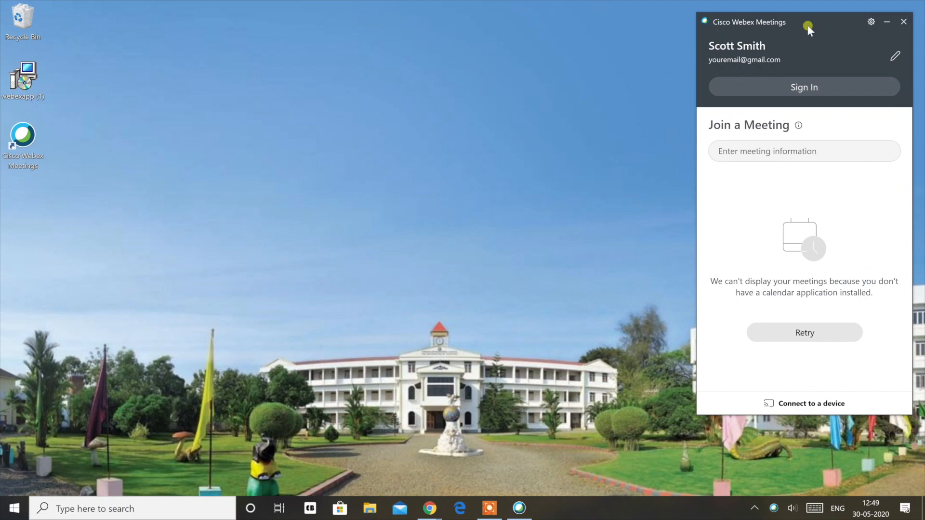
pyautogui.moveTo(740, 53)
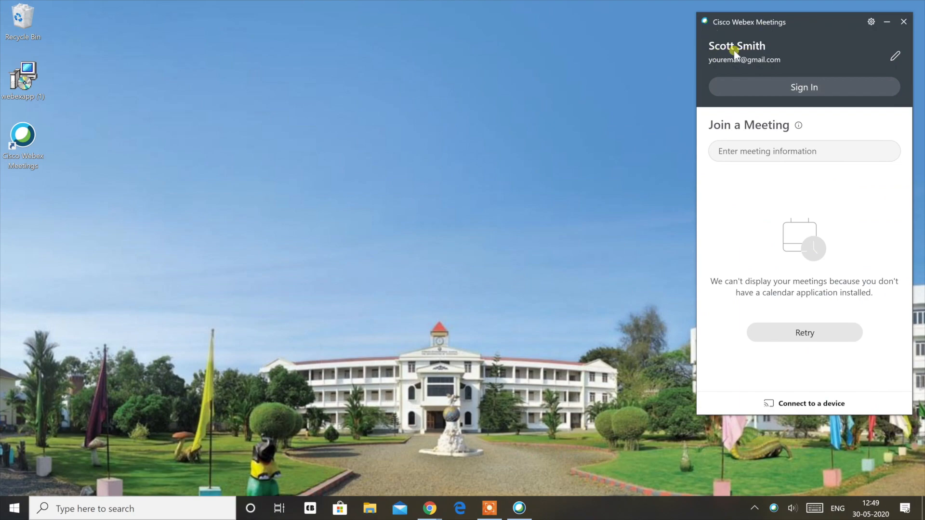
pyautogui.moveTo(767, 37)
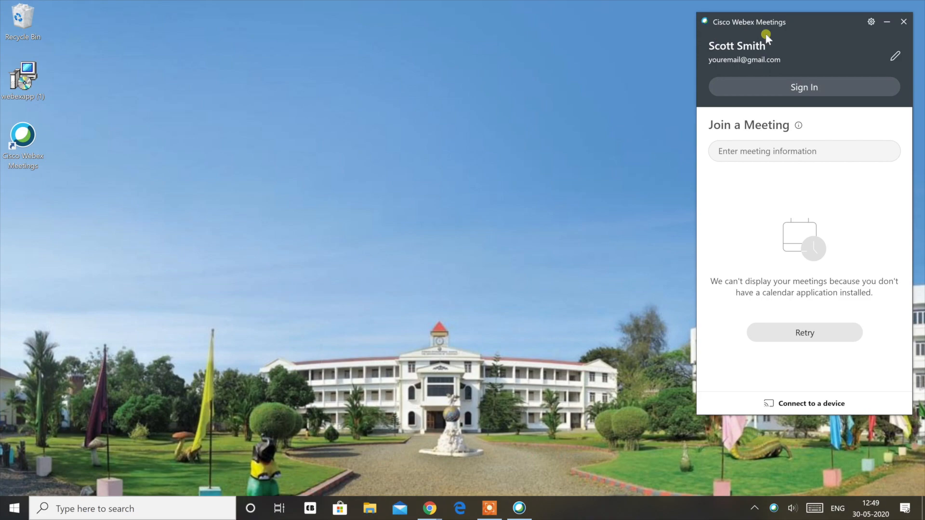
pyautogui.moveTo(775, 70)
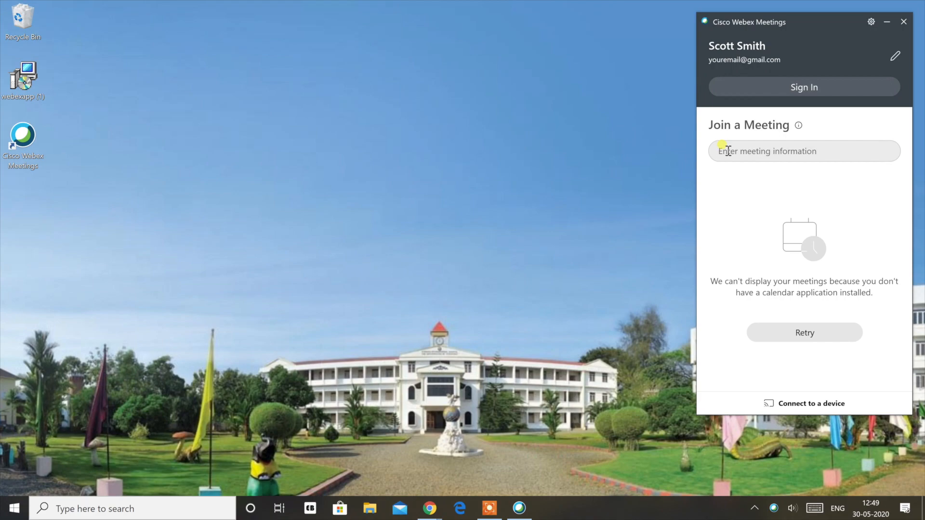
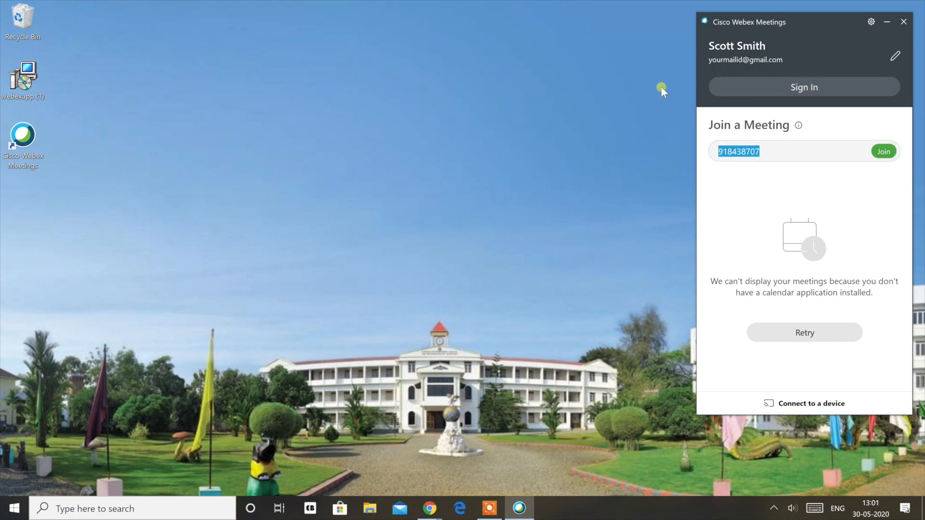
pyautogui.moveTo(914, 86)
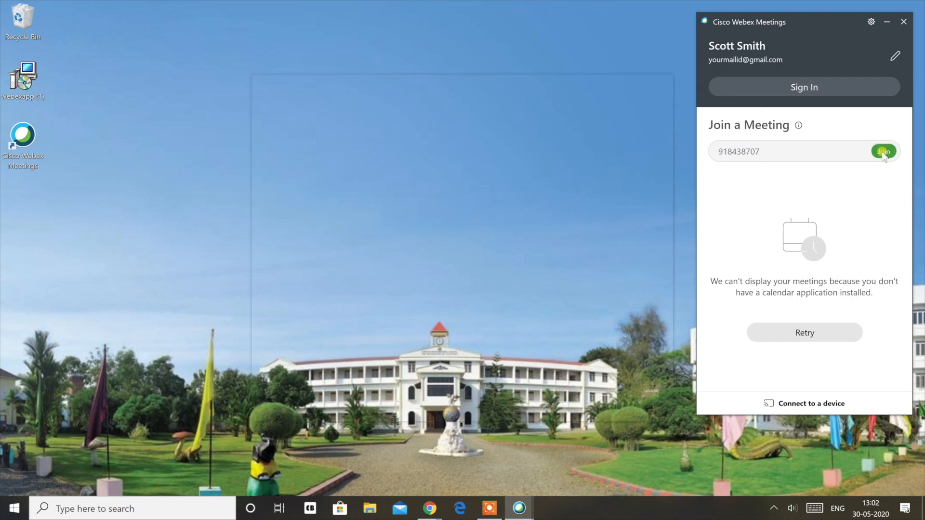
pyautogui.click(884, 152)
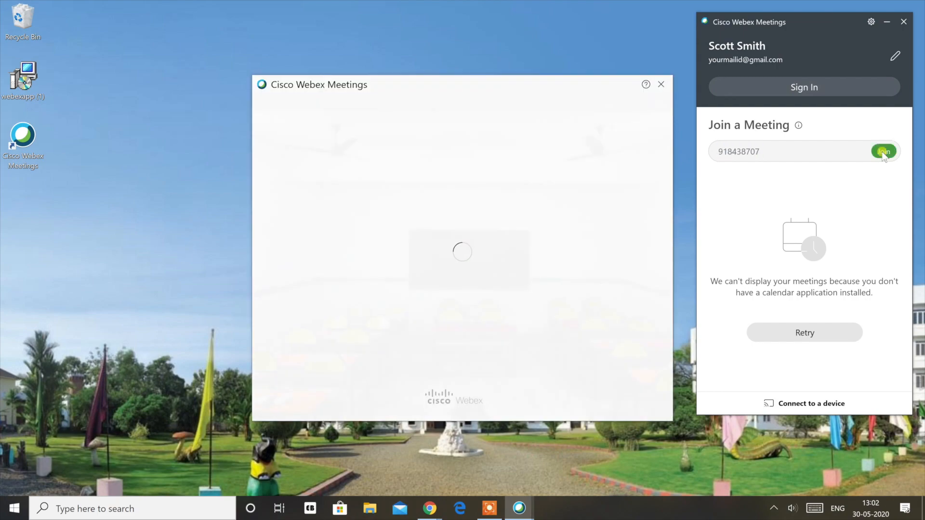
pyautogui.click(884, 151)
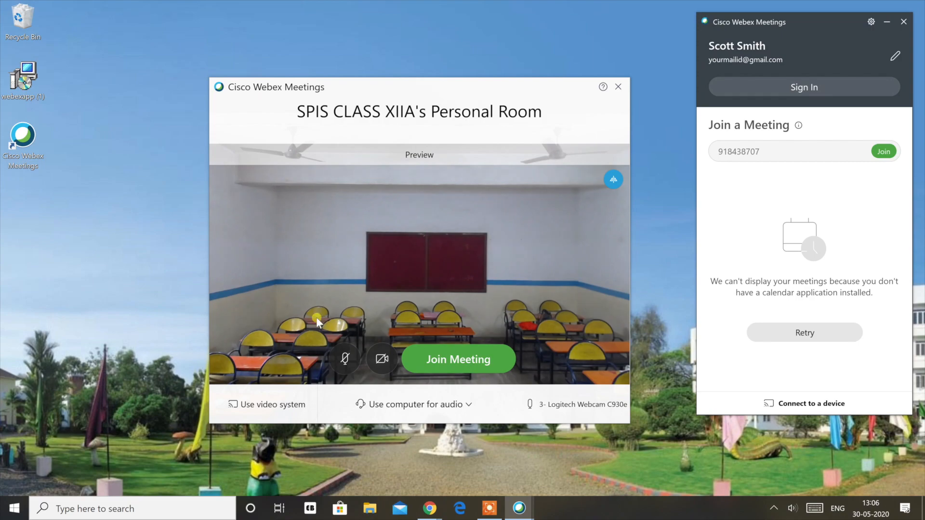
pyautogui.moveTo(344, 364)
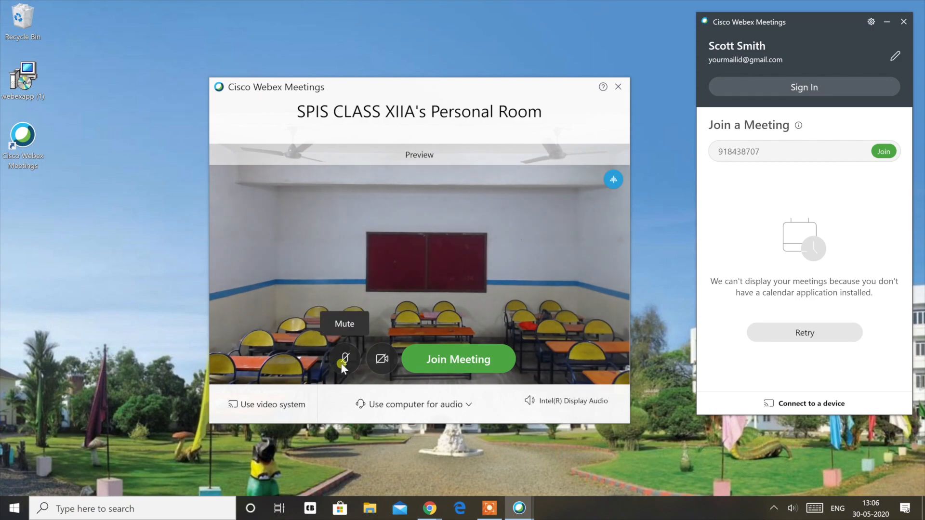
pyautogui.moveTo(382, 371)
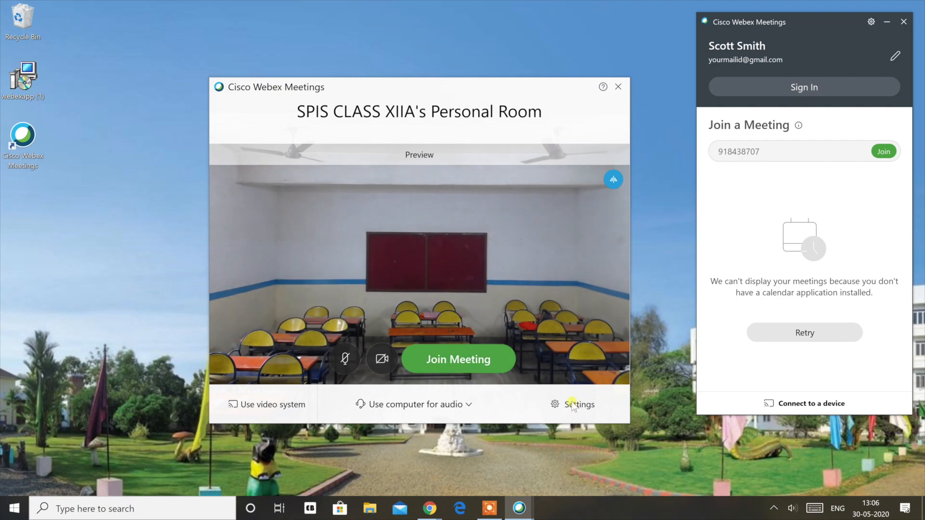
pyautogui.click(572, 405)
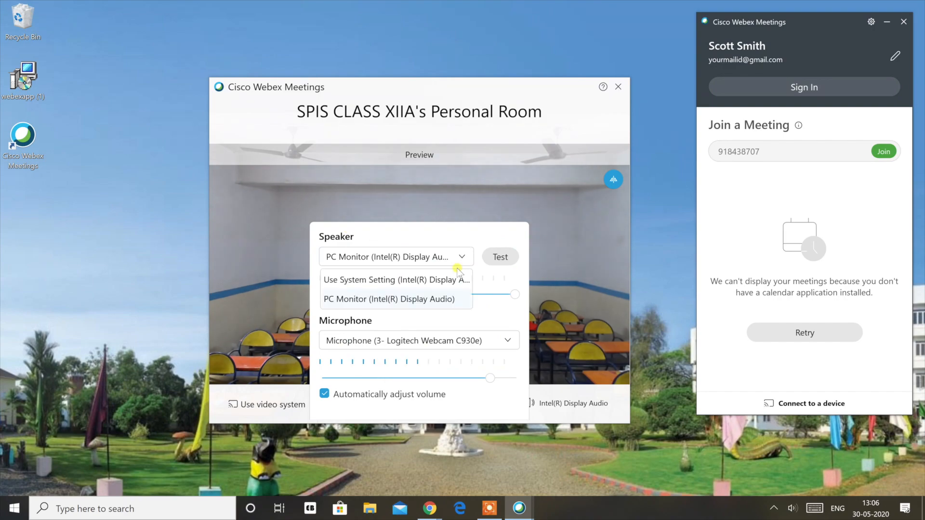
pyautogui.moveTo(482, 272)
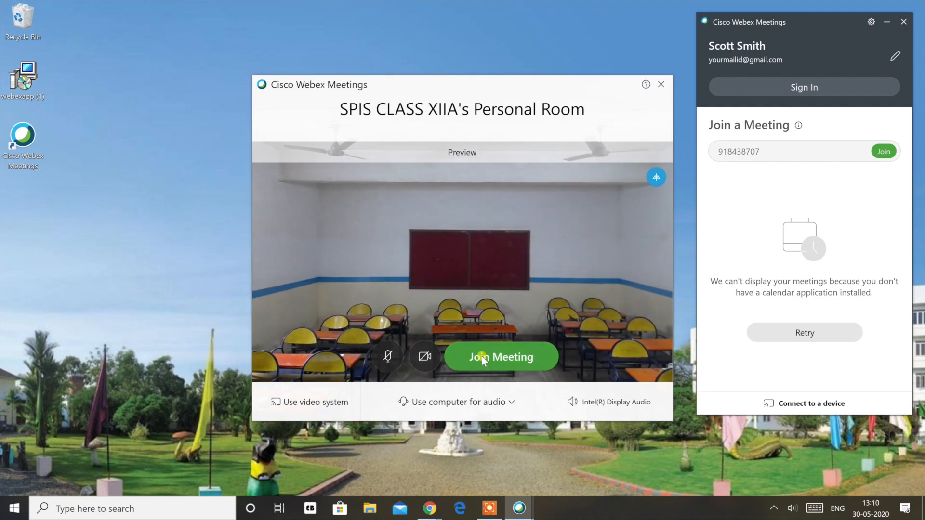
# - Enter SPIS CLASS XIIA's Personal Room from the preview and wait for host admission
pyautogui.click(502, 357)
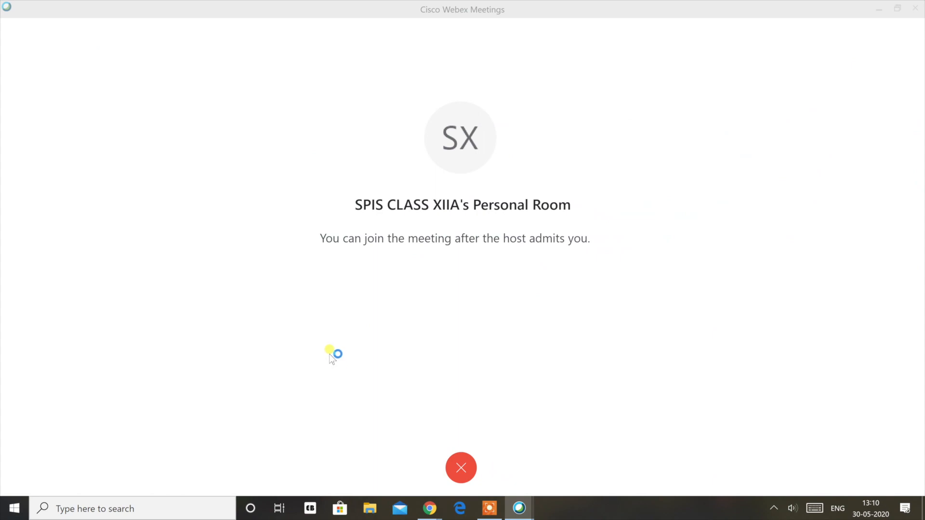
pyautogui.moveTo(551, 254)
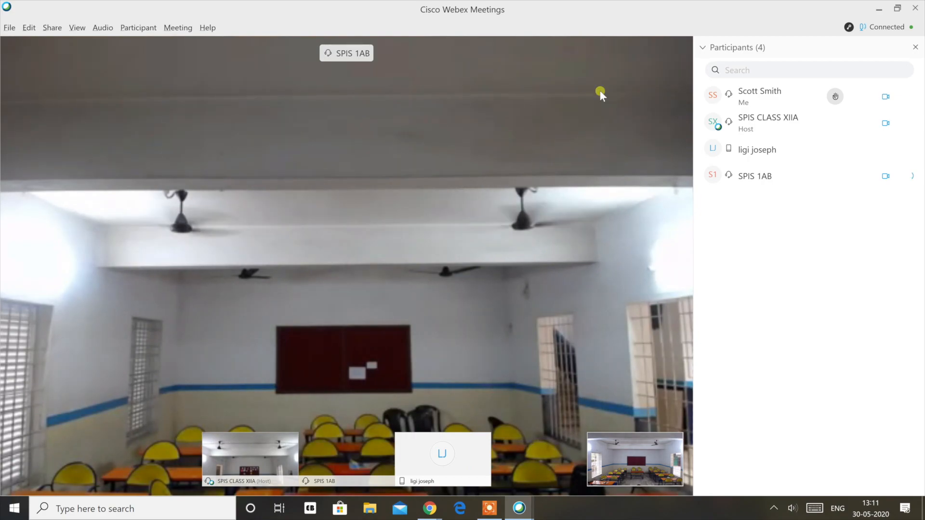
pyautogui.moveTo(343, 411)
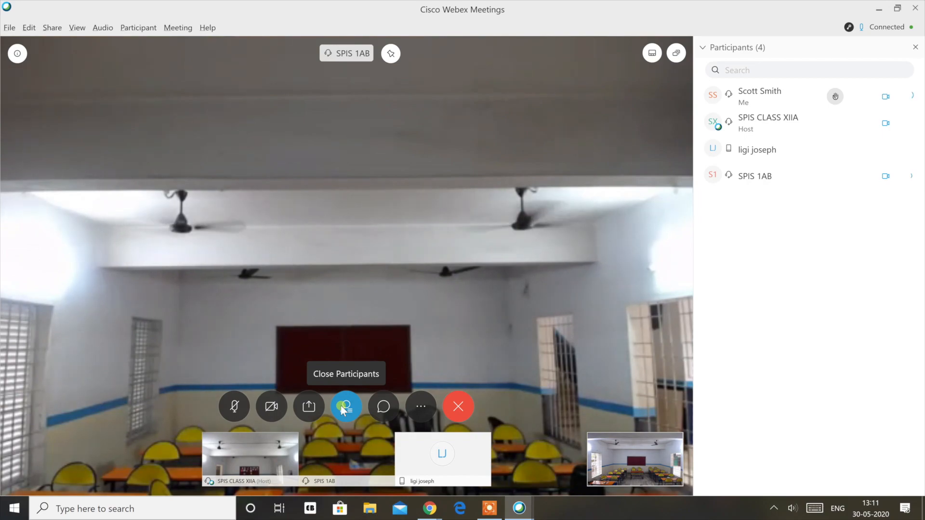
# - Hide the participants list so the meeting video fills the window
pyautogui.click(346, 407)
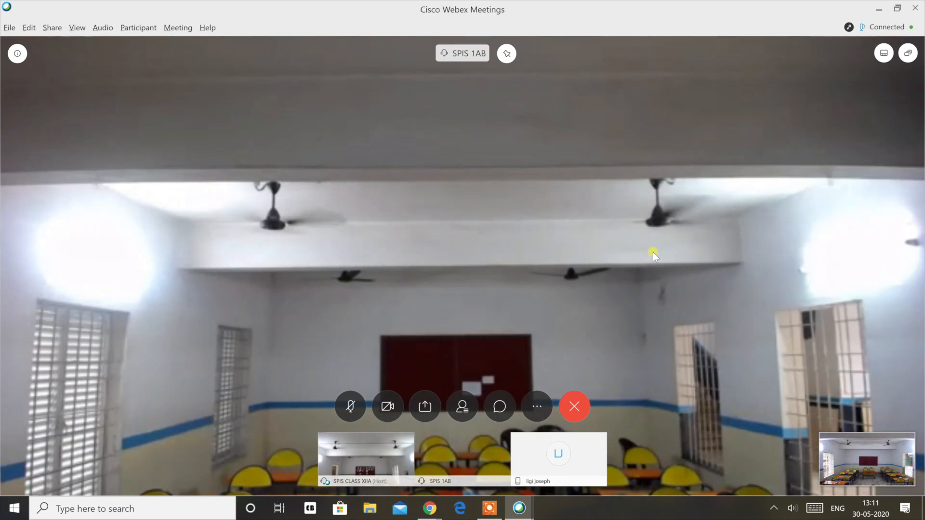
pyautogui.moveTo(649, 241)
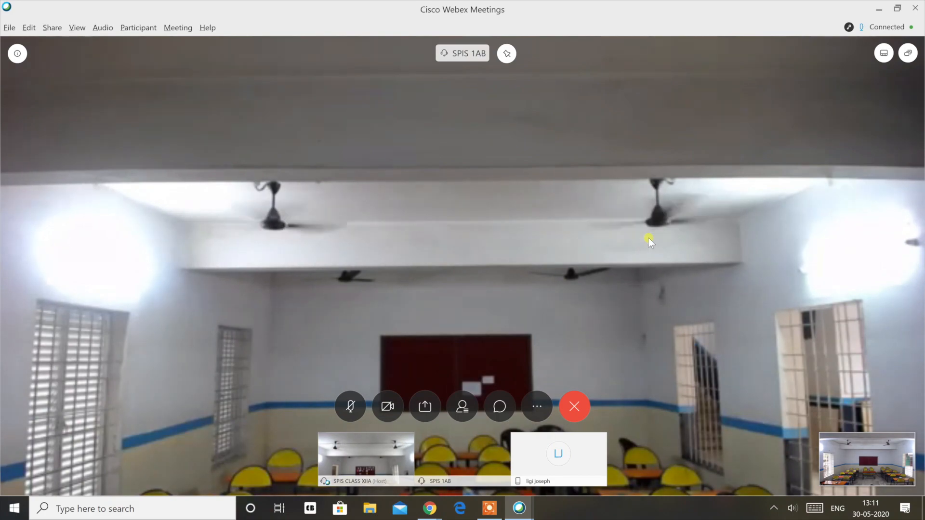